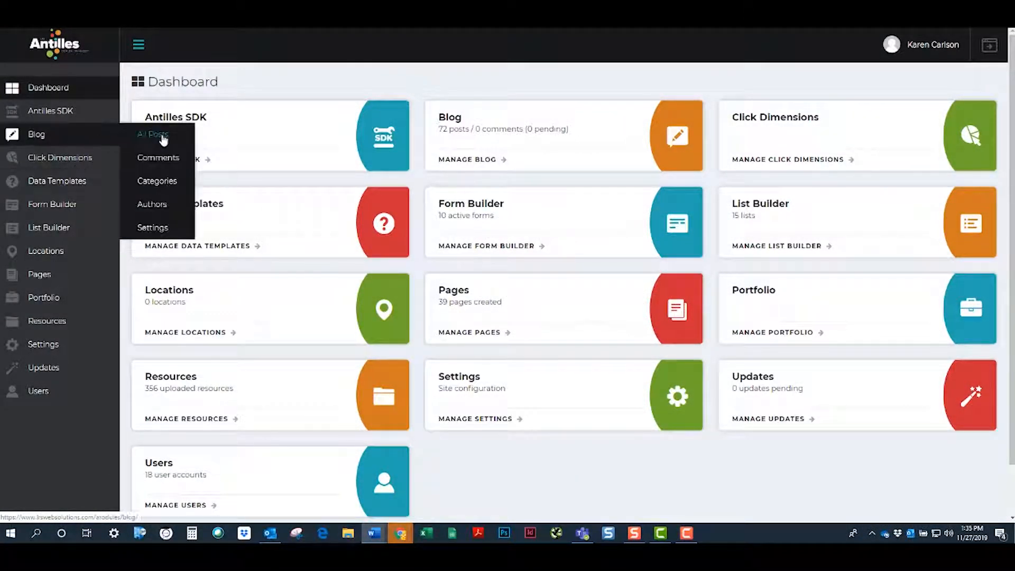
- Start a new blog post from All Posts titled '8 Quick Checks for Better Blog'
click(151, 134)
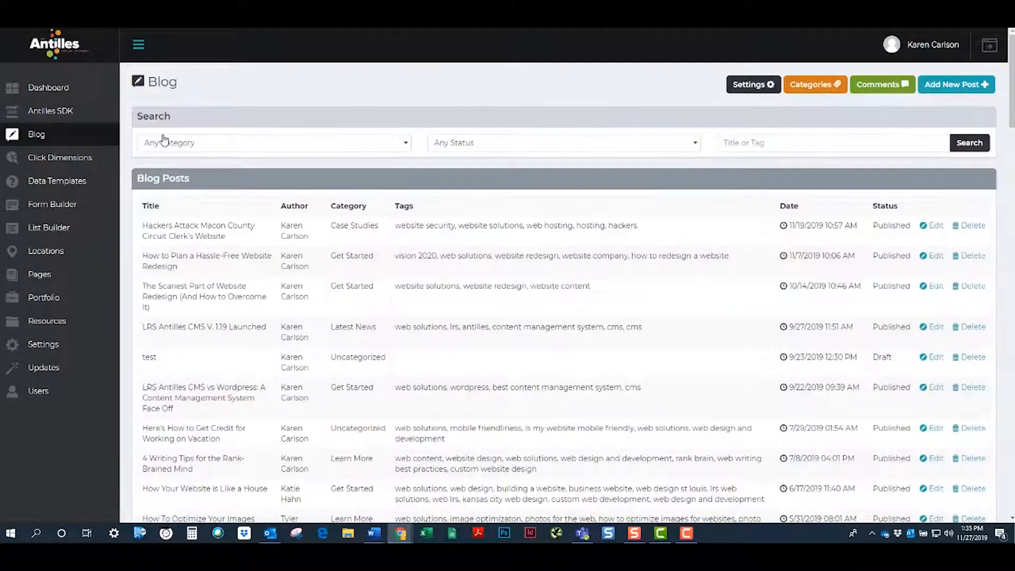
mouse_move(940, 95)
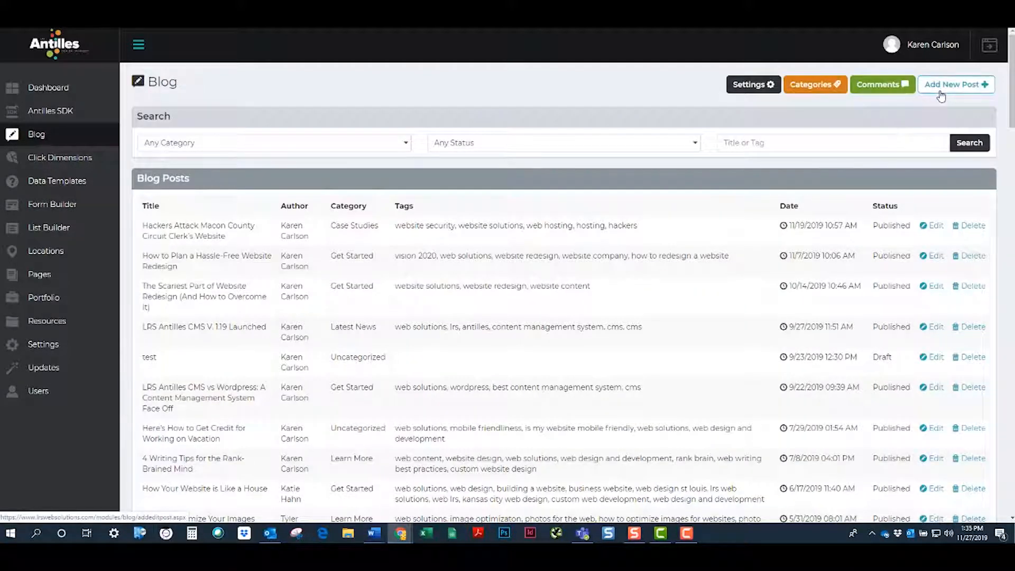
click(955, 85)
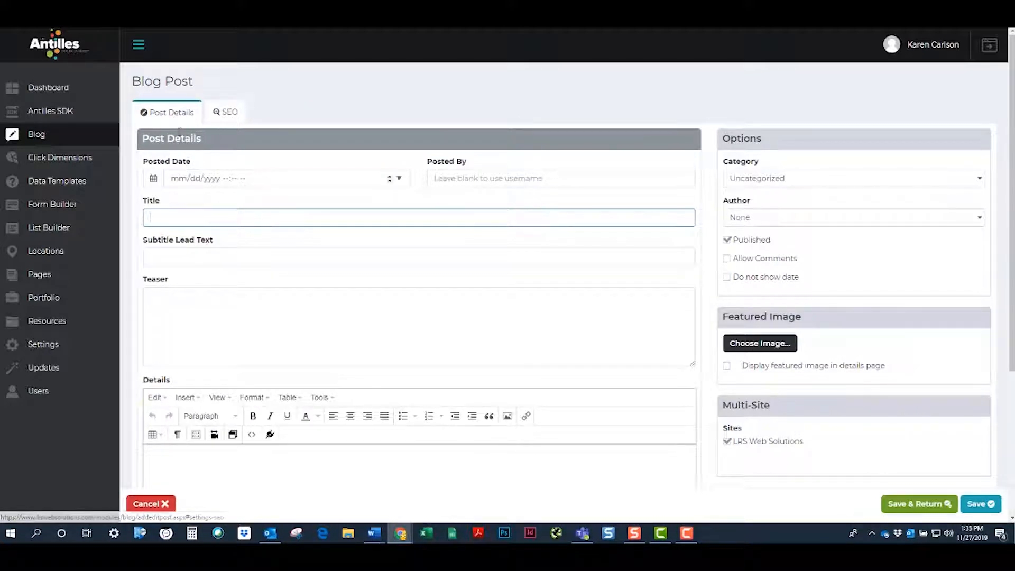
text(8 Quick Checks for Better Blog Posts (Don't Forget #7!)
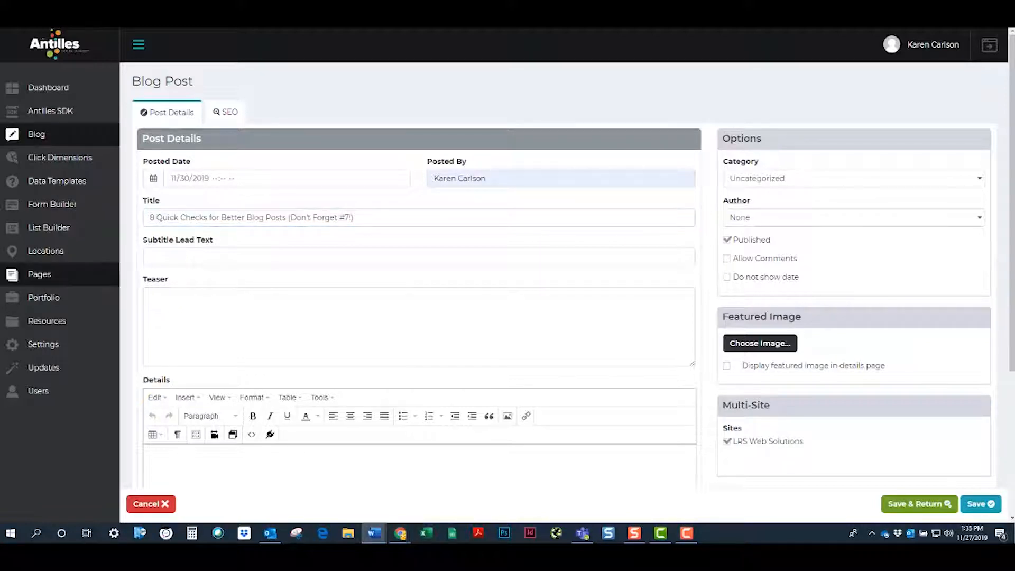
- Fill the subtitle 'Here's a quick run-down of the LRS Antilles Blog Module' and teaser 'Polish Before Y'
click(220, 257)
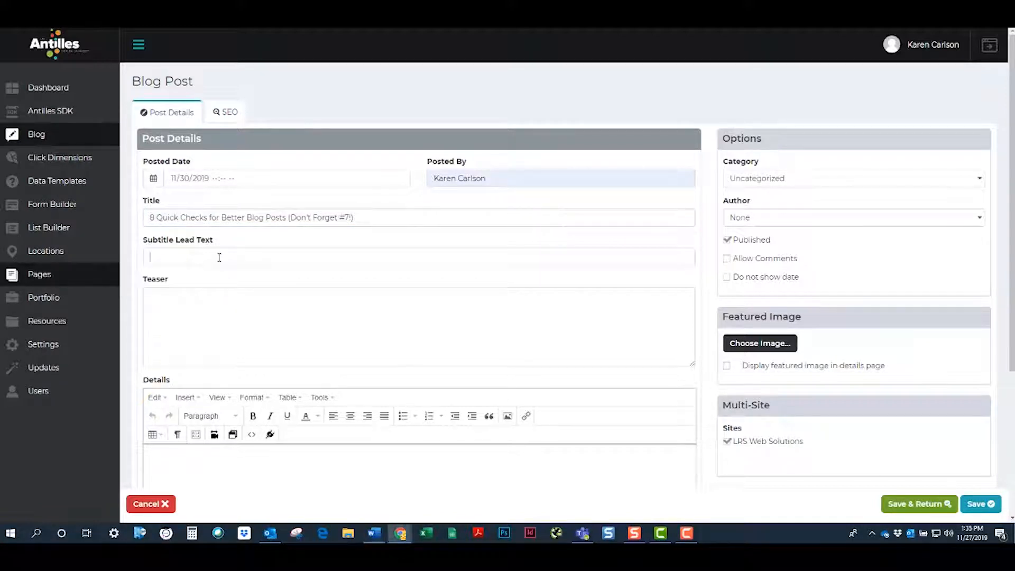
text(Here's a quick run-down of the LRS Antilles Blog Module)
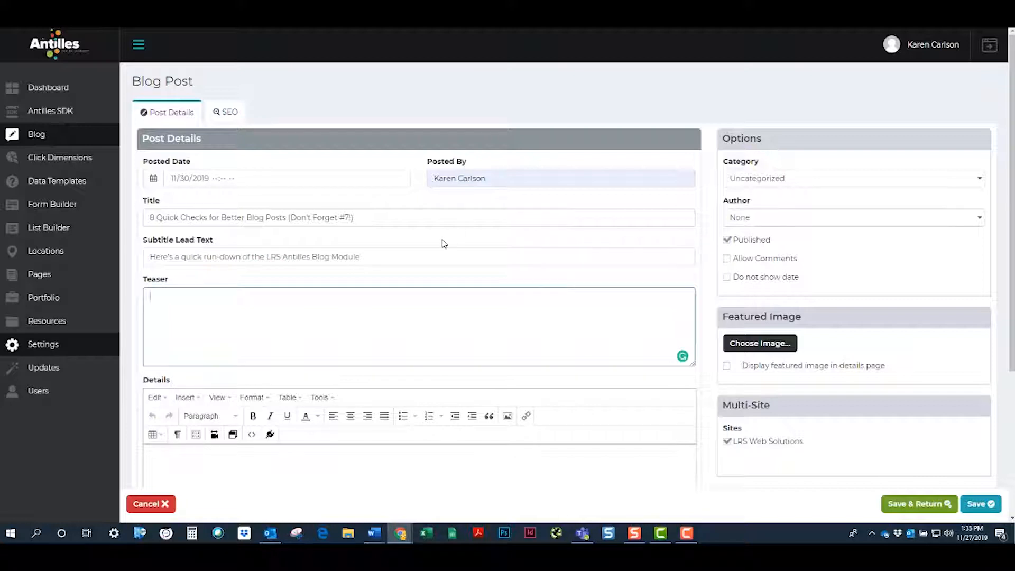
scroll(down, 3)
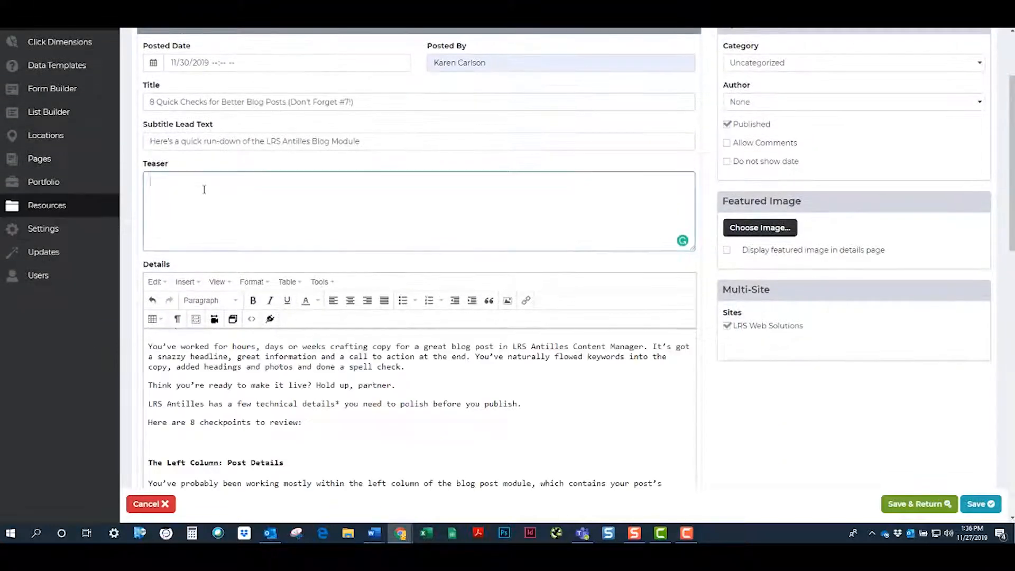
text(Polish Before You Publish)
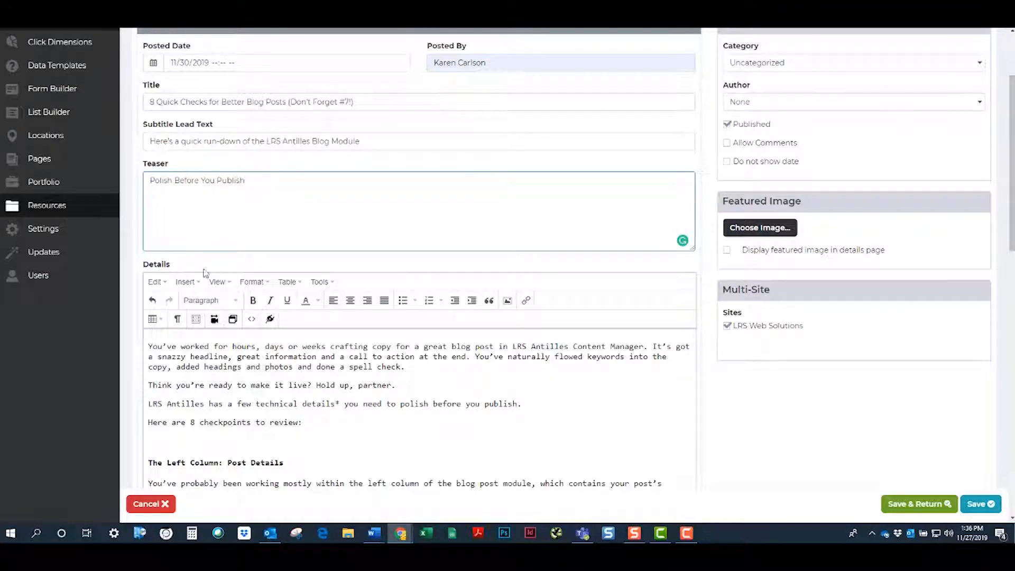
scroll(down, 3)
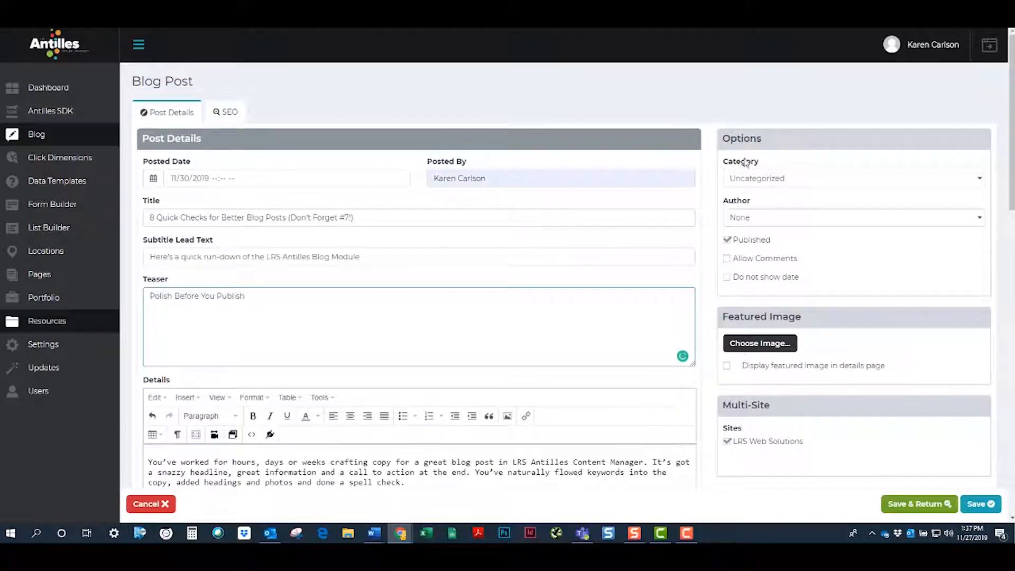
mouse_move(746, 167)
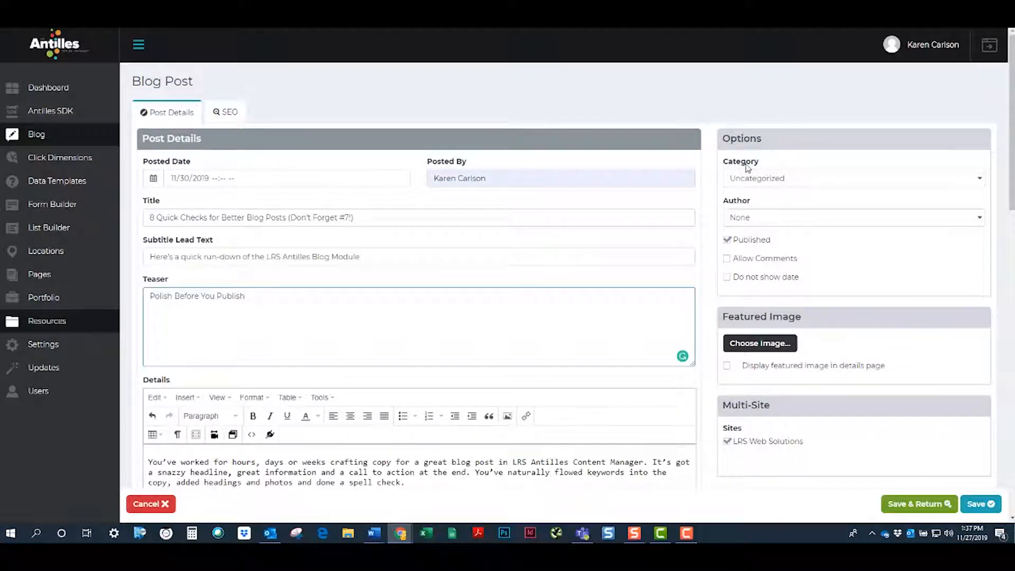
- Set Category to Antilles Pro, keep Author as None and uncheck Published
click(854, 178)
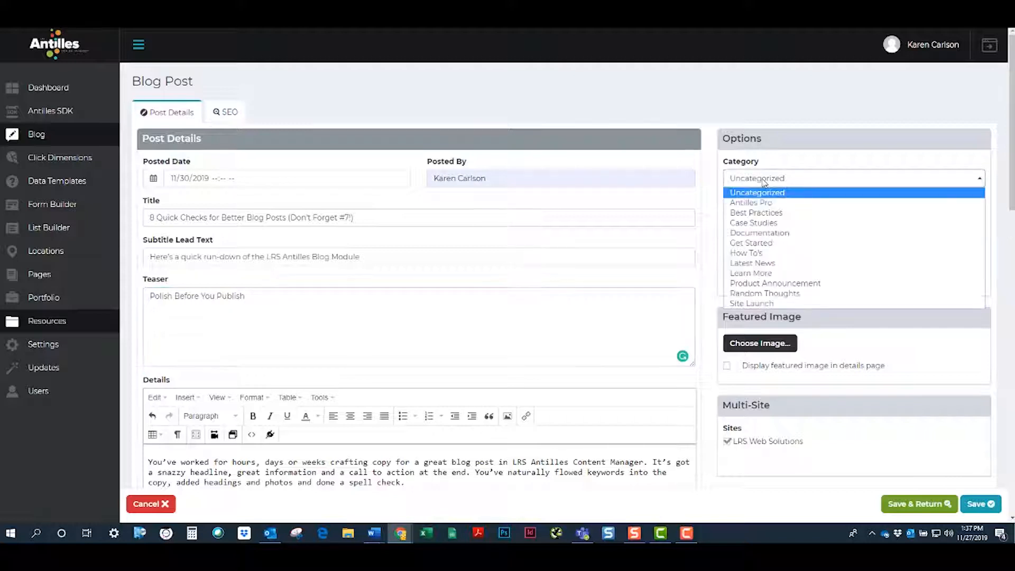
mouse_move(760, 202)
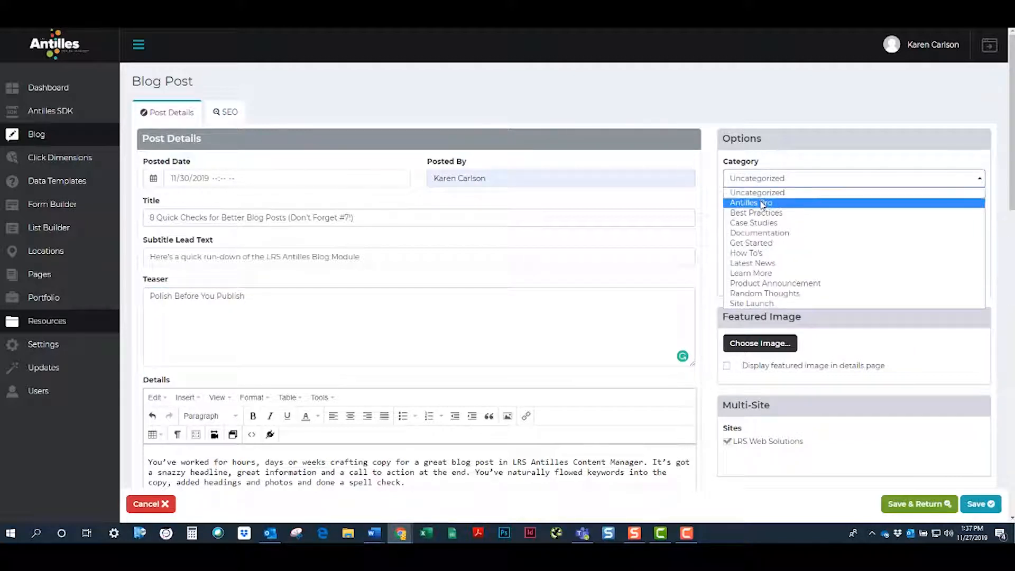
click(751, 202)
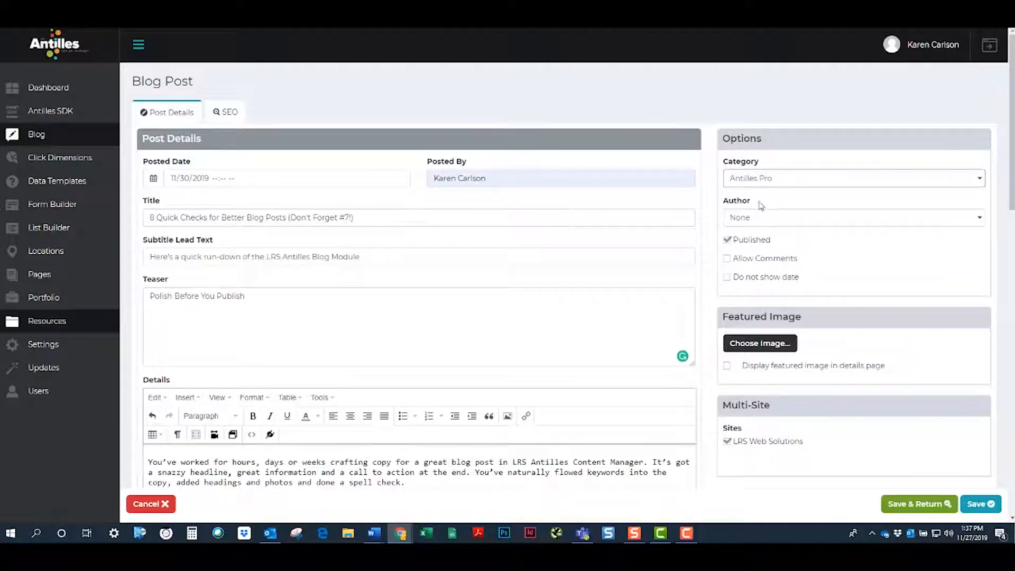
click(854, 218)
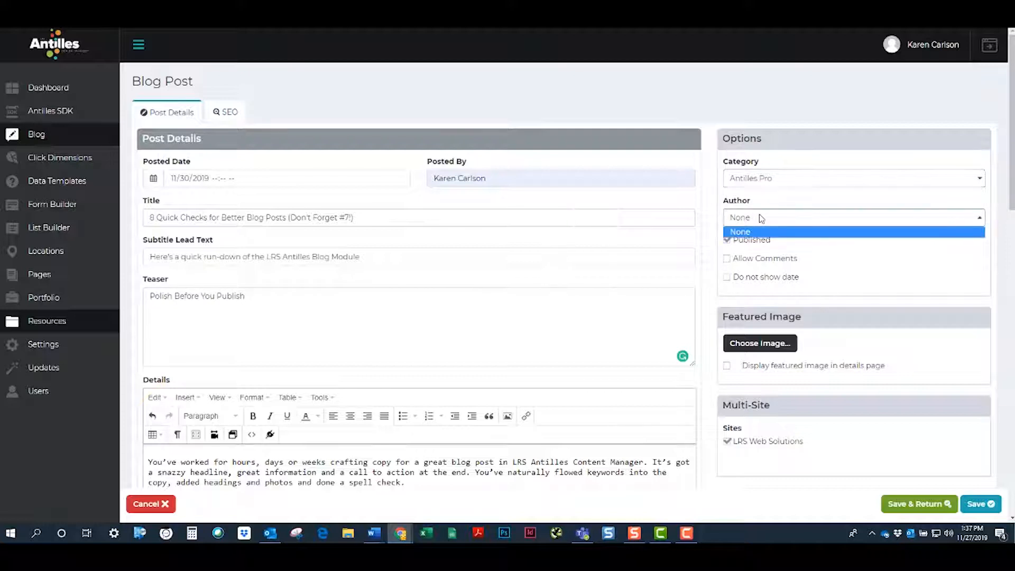
click(740, 232)
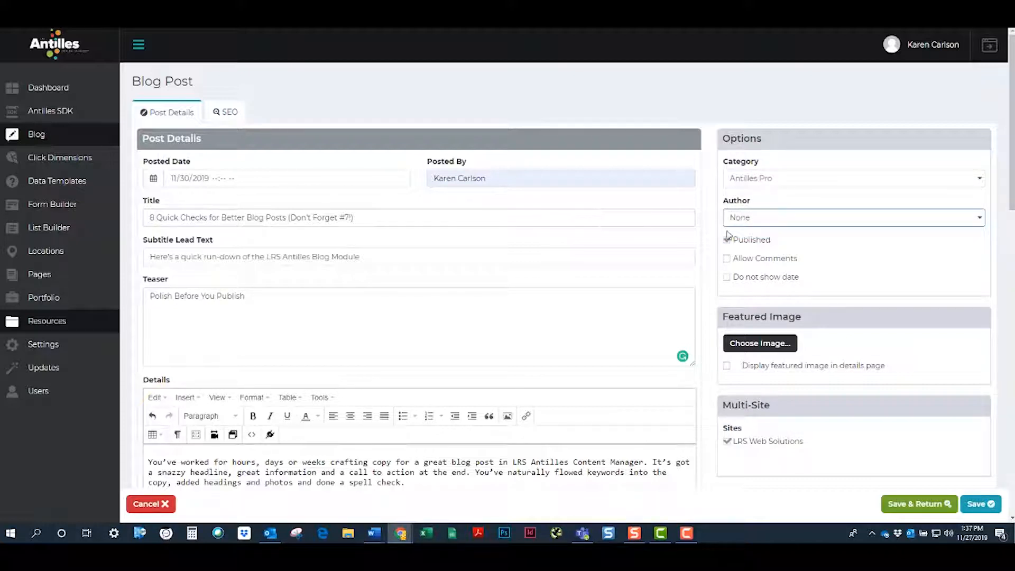
click(726, 240)
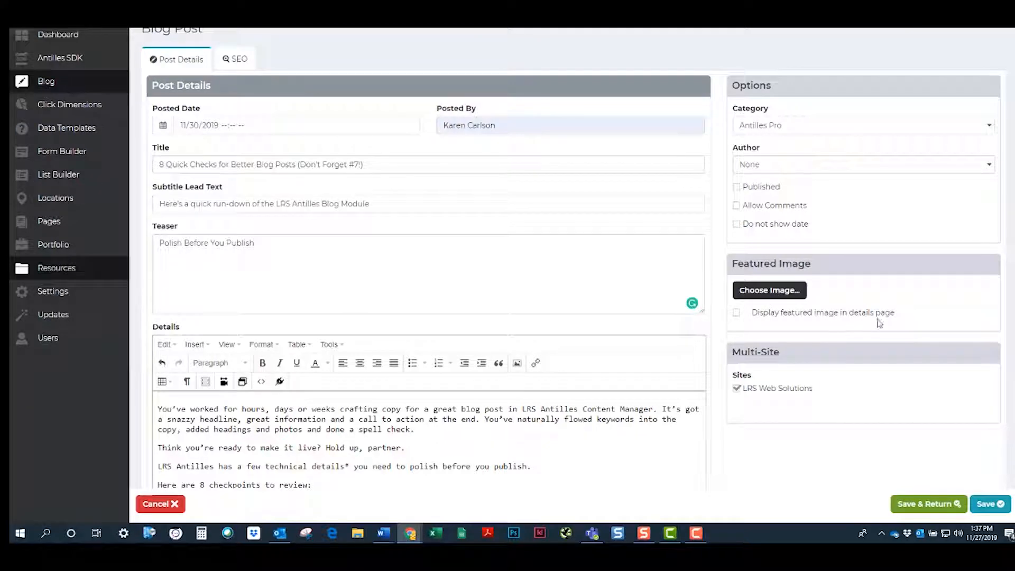
- Choose antilles-logo.png from stored resources as the featured image
click(770, 290)
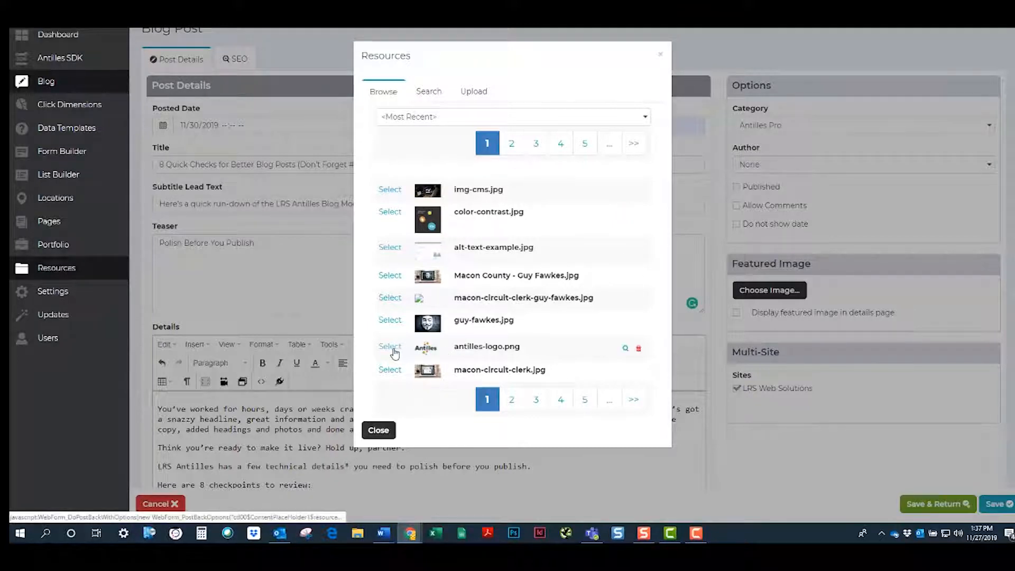
click(389, 345)
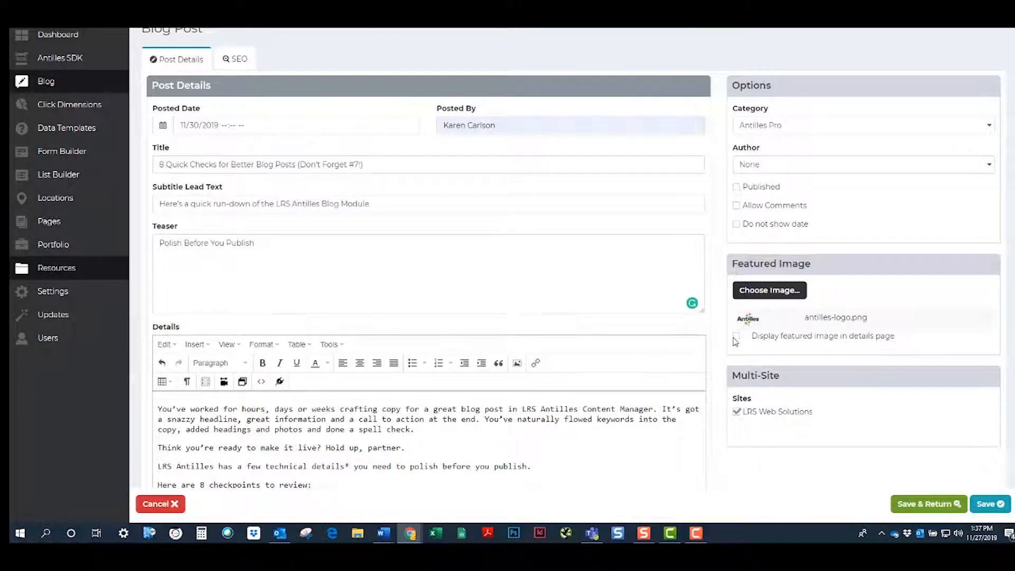
click(737, 338)
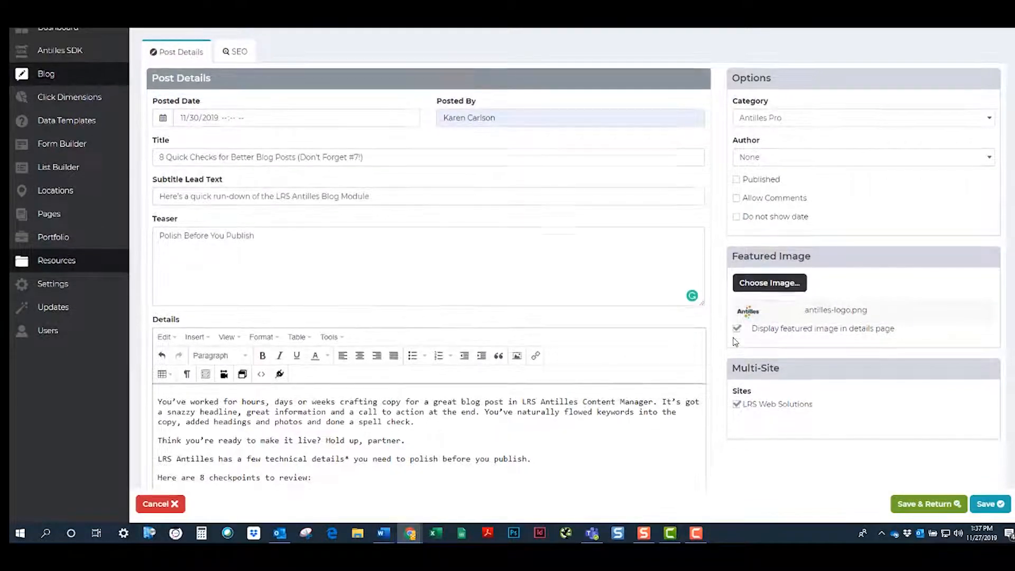
- Save the blog post from the bottom of the Post Details form
scroll(down, 3)
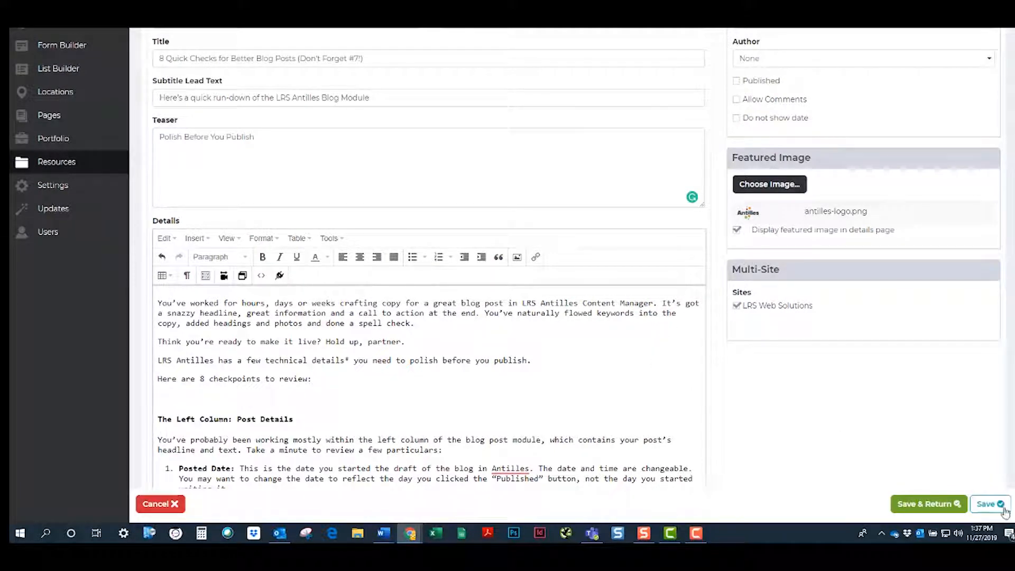
click(989, 504)
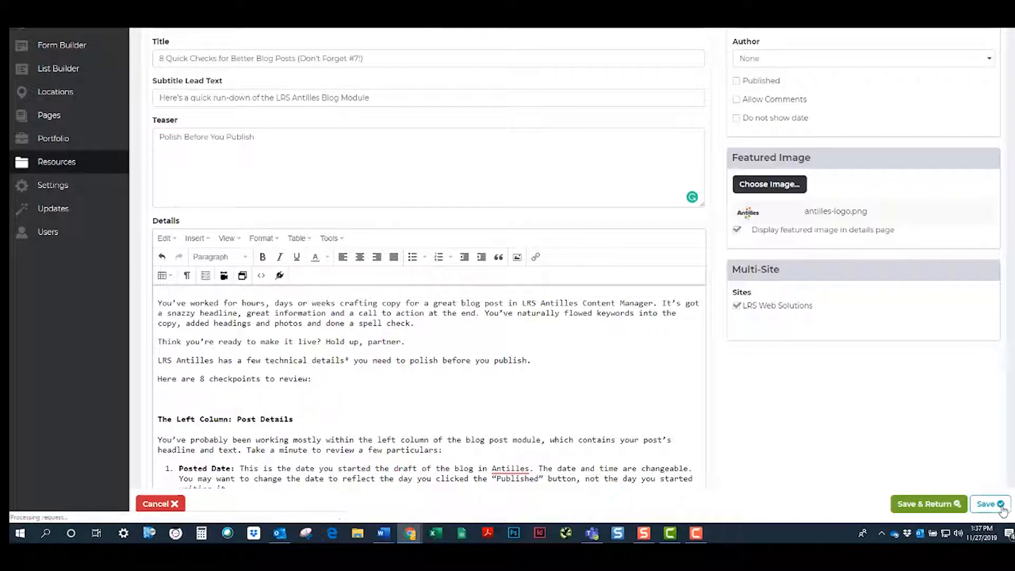
click(988, 503)
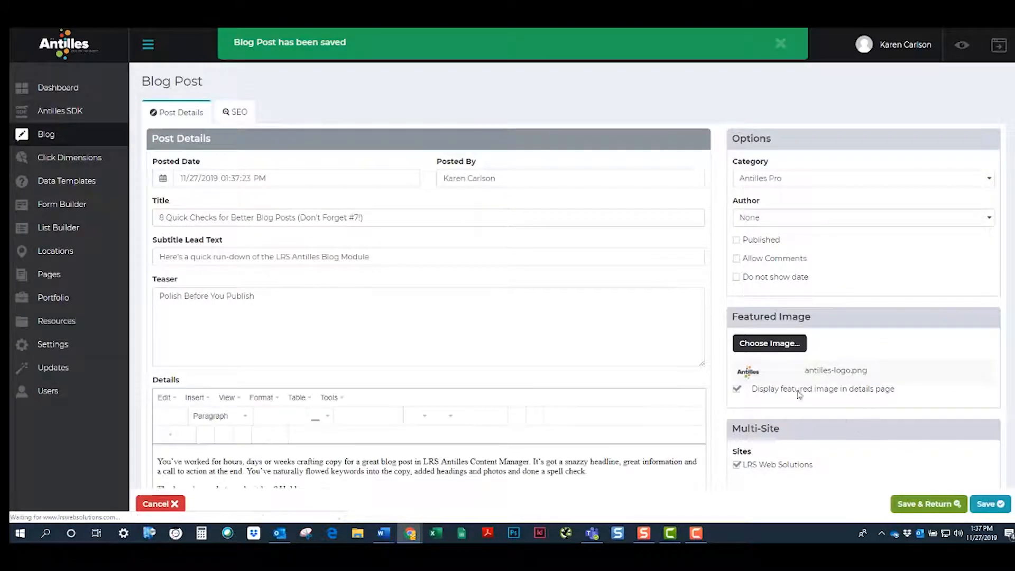
- Add the 'website security' tag picked from the suggested tags
scroll(down, 3)
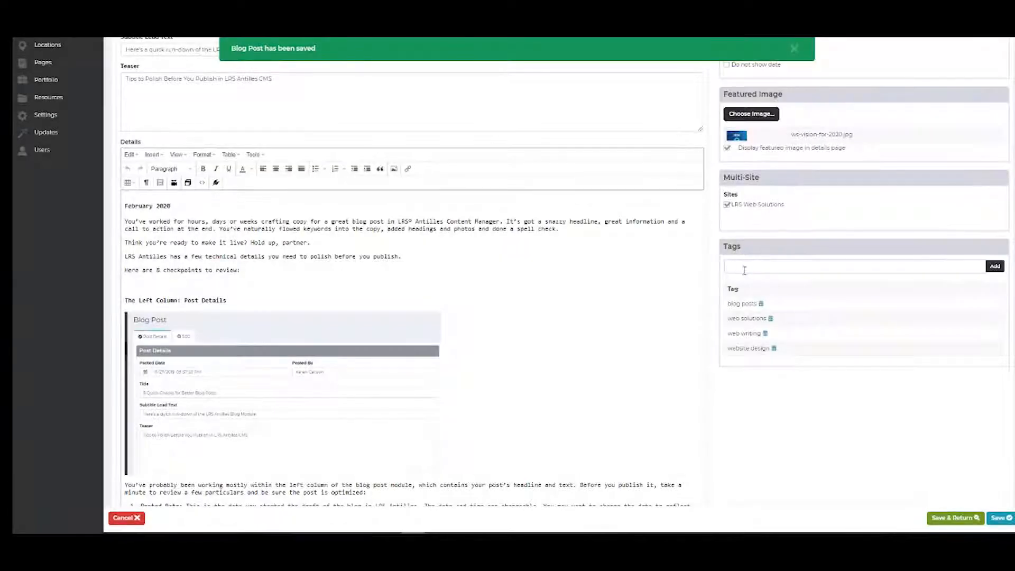
text(website security)
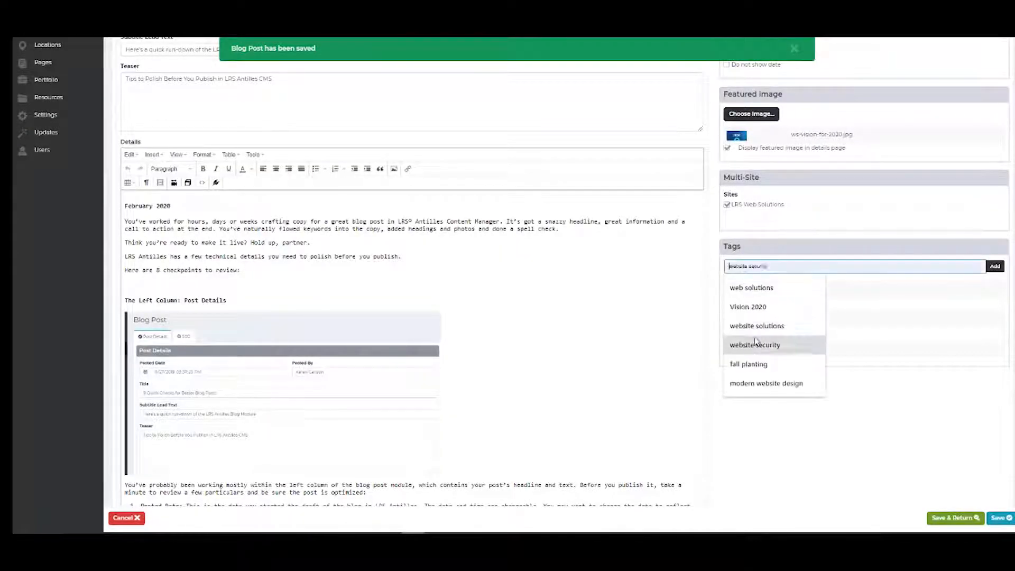
click(756, 325)
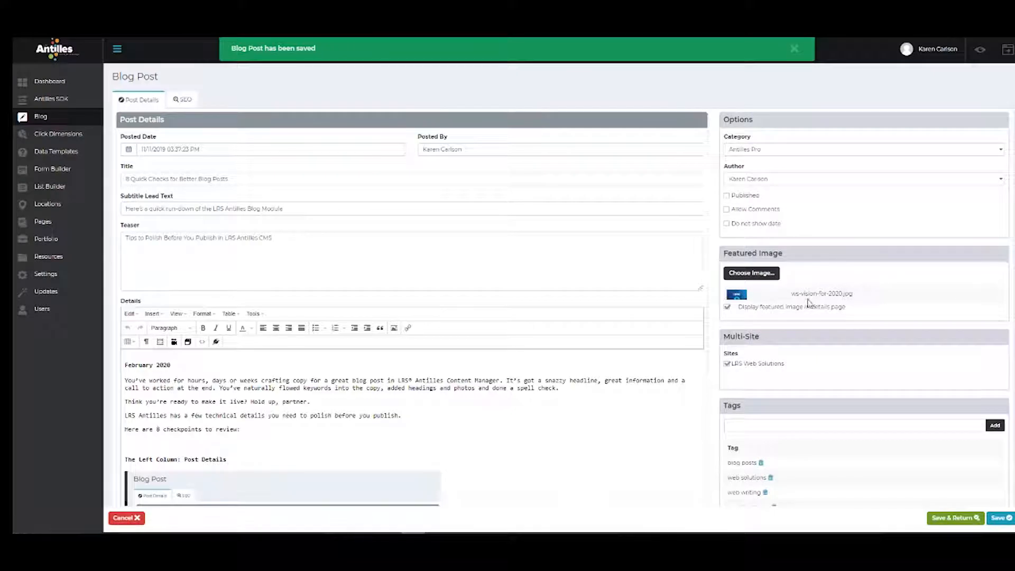
mouse_move(200, 524)
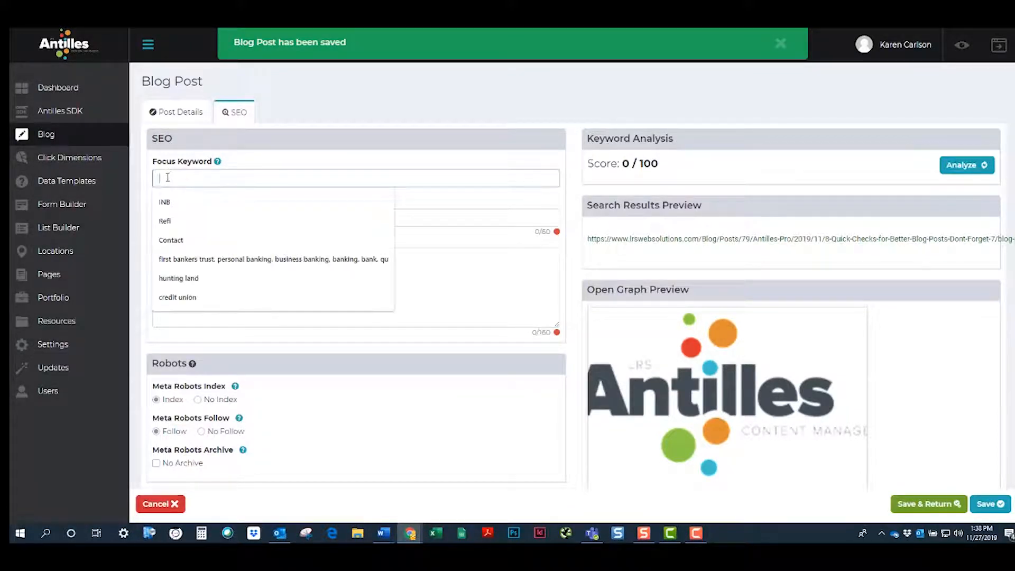
- Set focus keyword 'Blog' and SEO title '8 Quick Checks for Better Blog Posts (Don't Forget #7!)'
text(Blog)
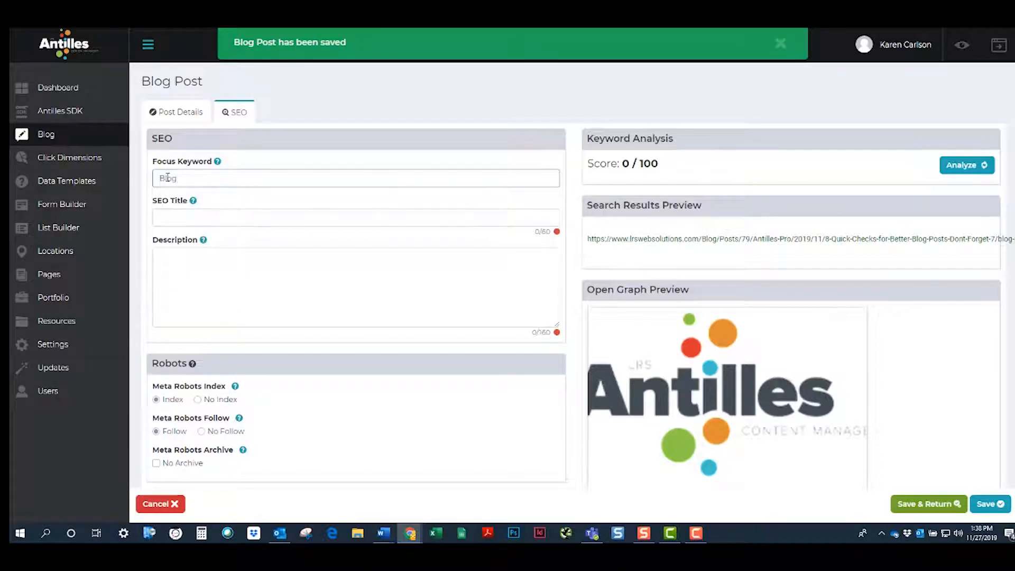
click(176, 112)
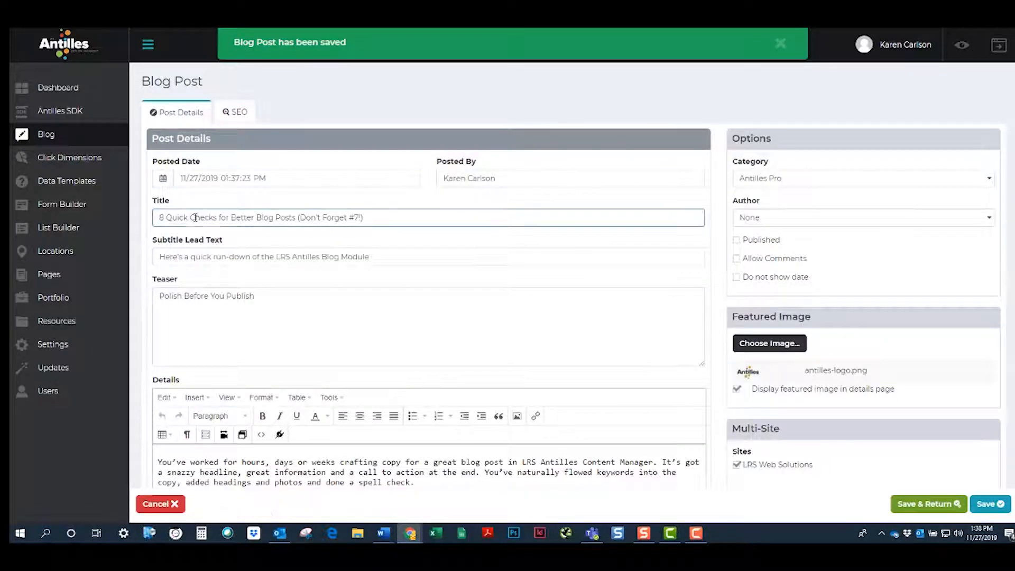
click(234, 112)
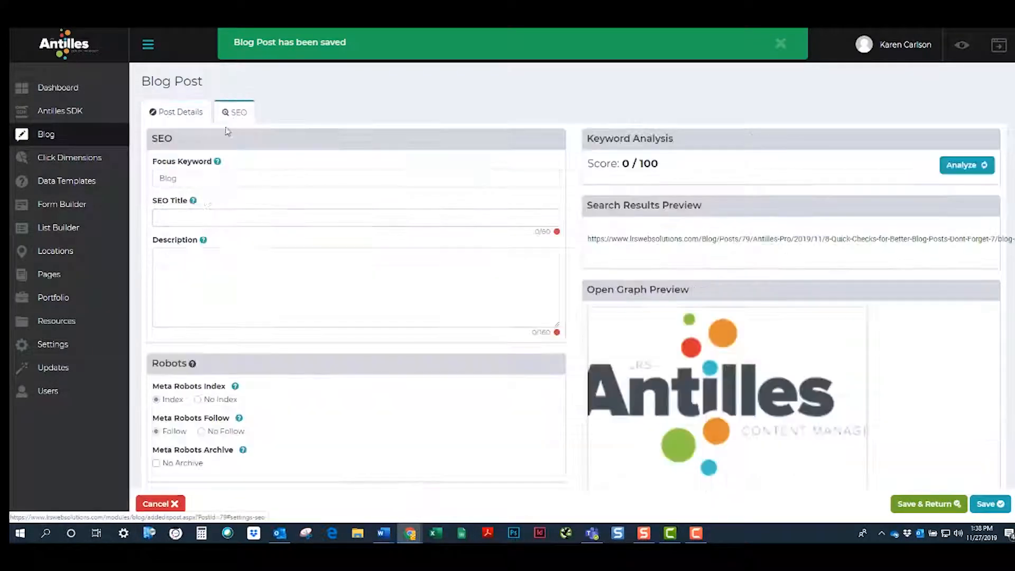
text(8 Quick Checks for Better Blog Posts (Don't Forget #7!))
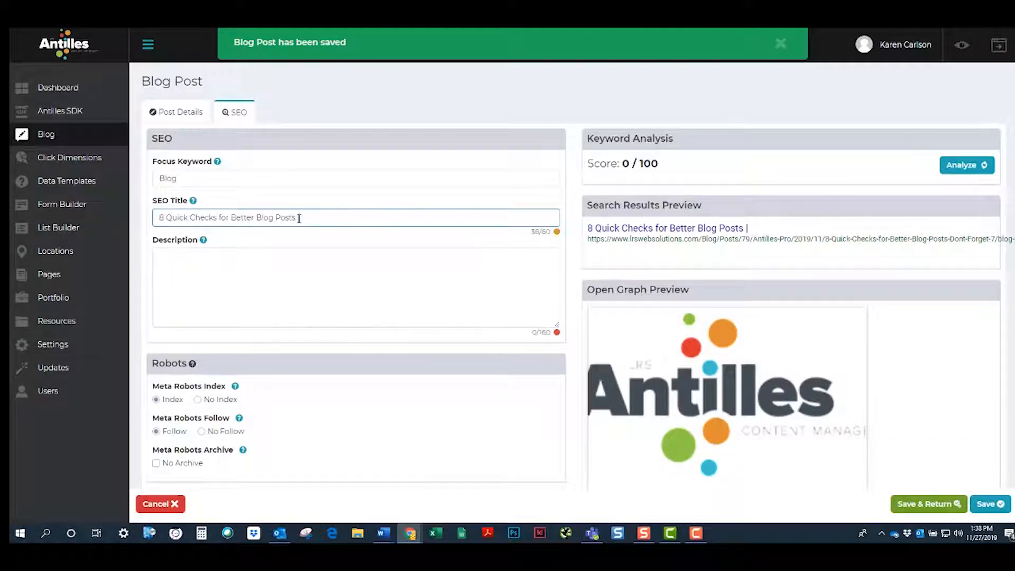
click(181, 112)
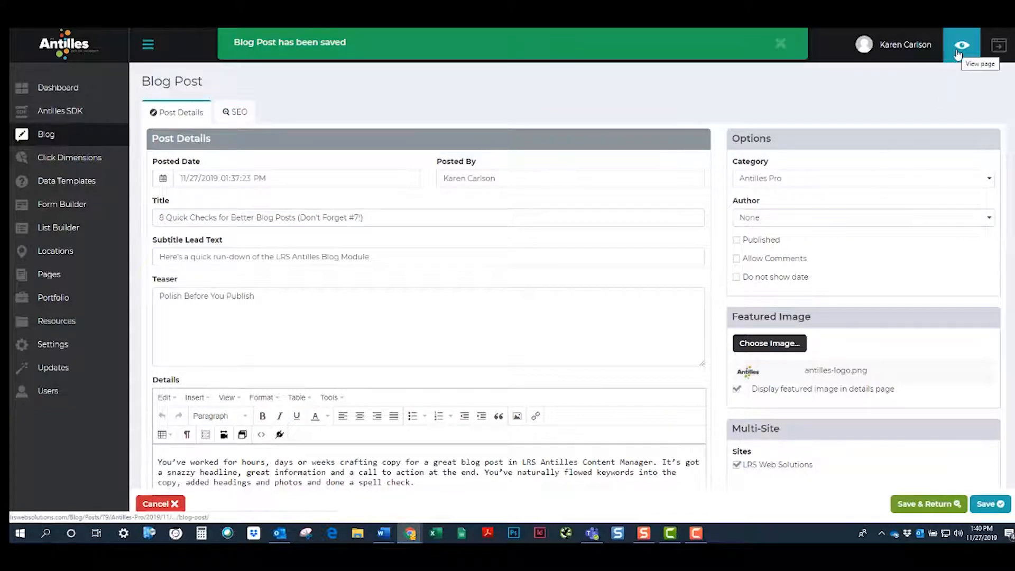
- View the live page preview of the post and scroll through it
click(963, 42)
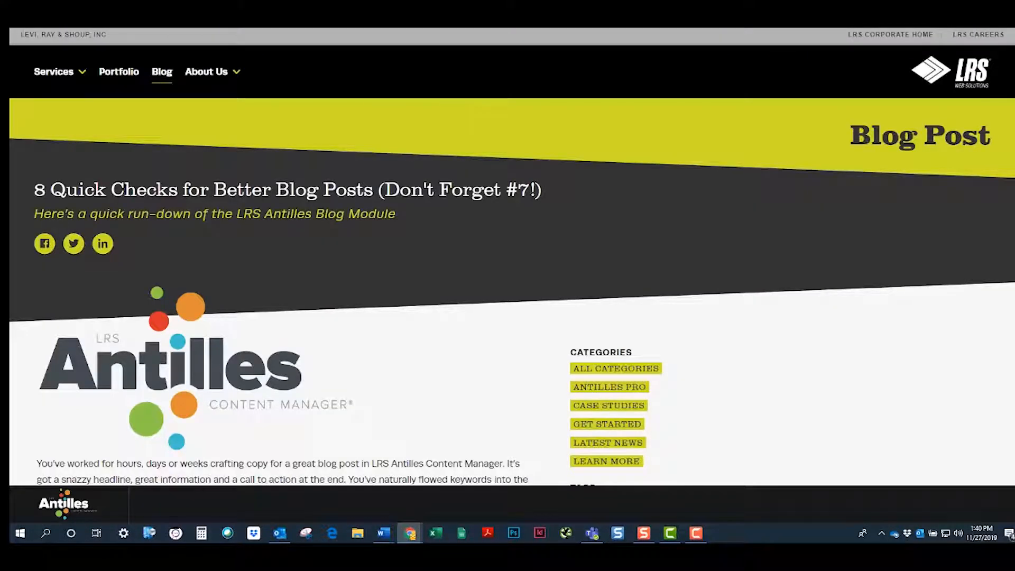
scroll(down, 3)
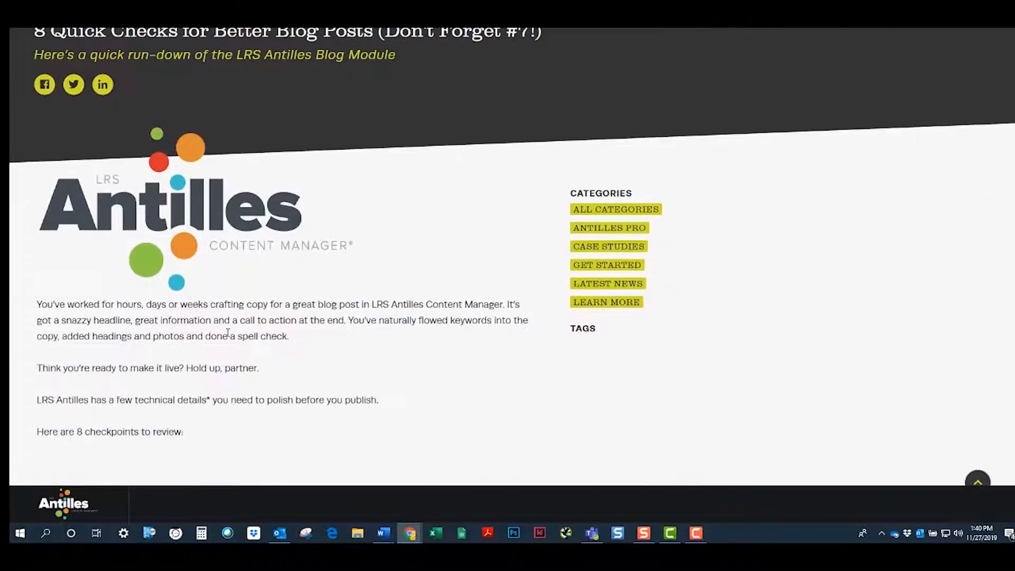
scroll(down, 3)
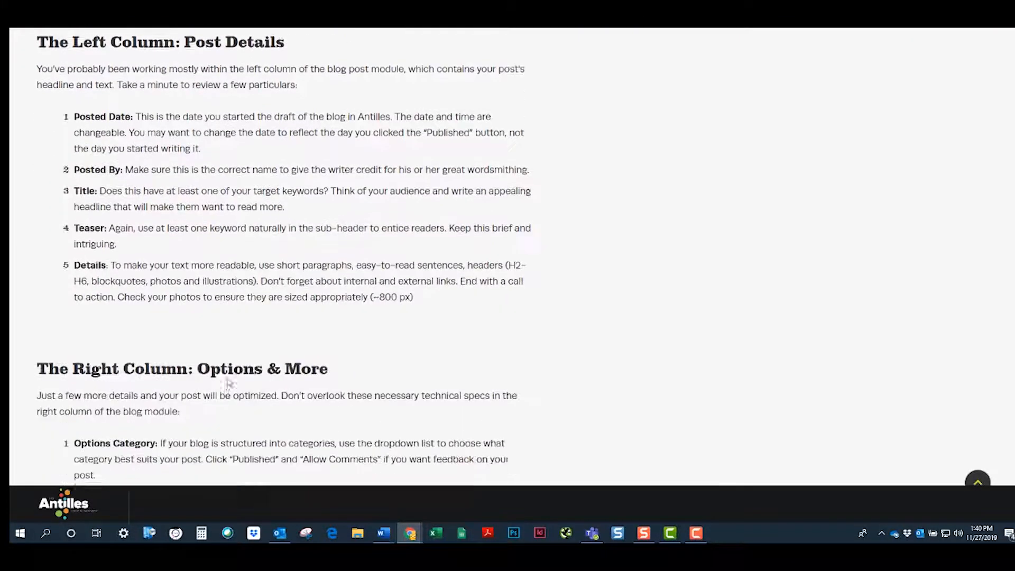
scroll(down, 3)
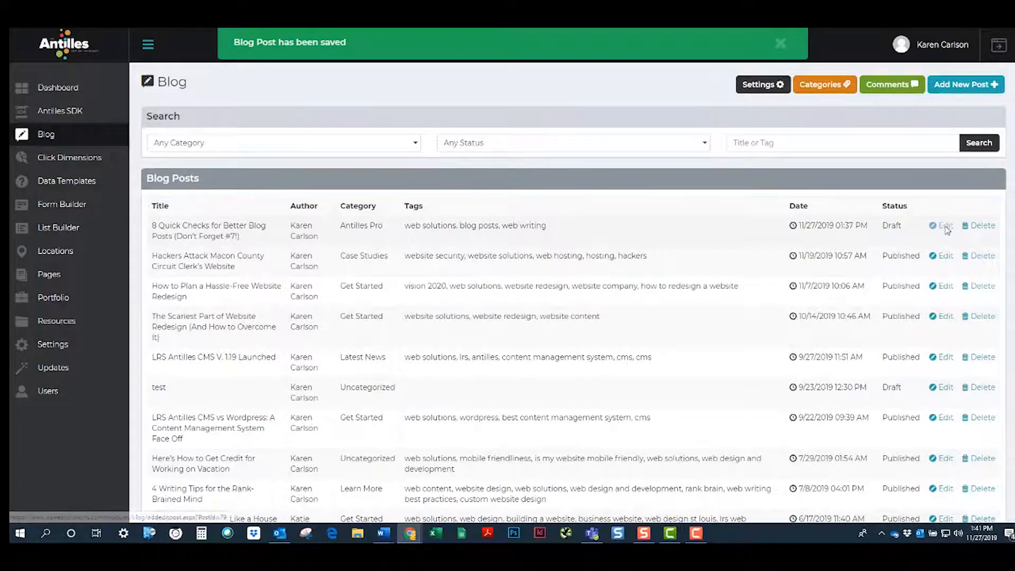
- Edit the first post in the Blog Posts list and Save & Return
click(943, 225)
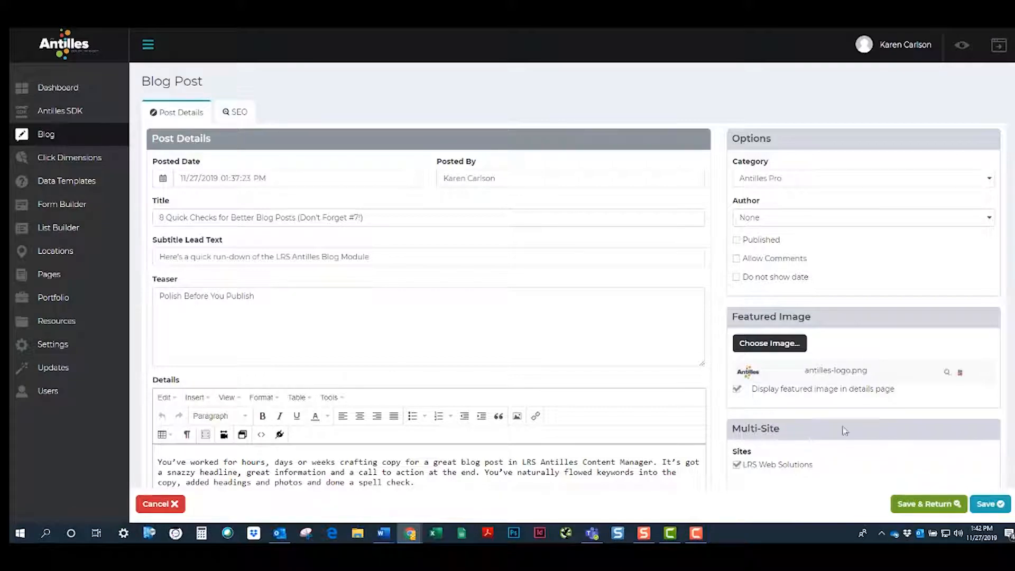
click(928, 503)
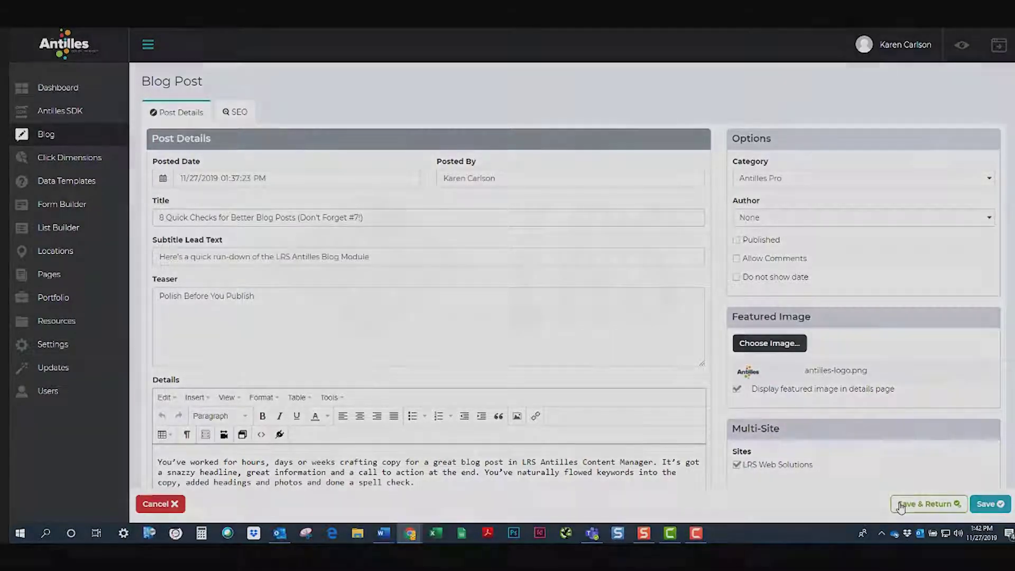